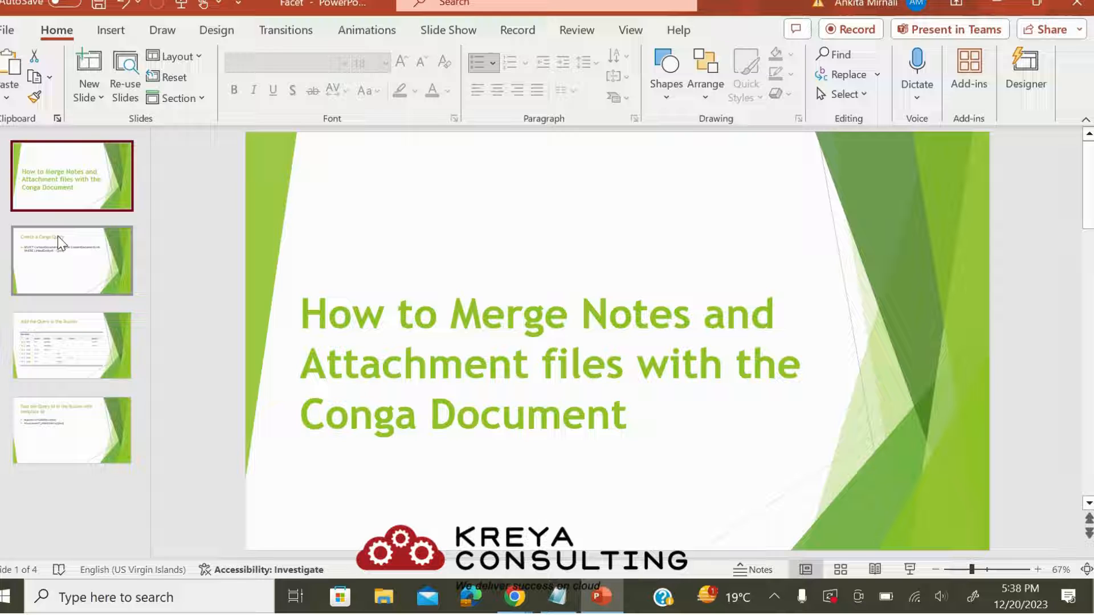
# Review slides 2–4: creating a Conga query, adding it, and passing the query ID
pyautogui.click(71, 260)
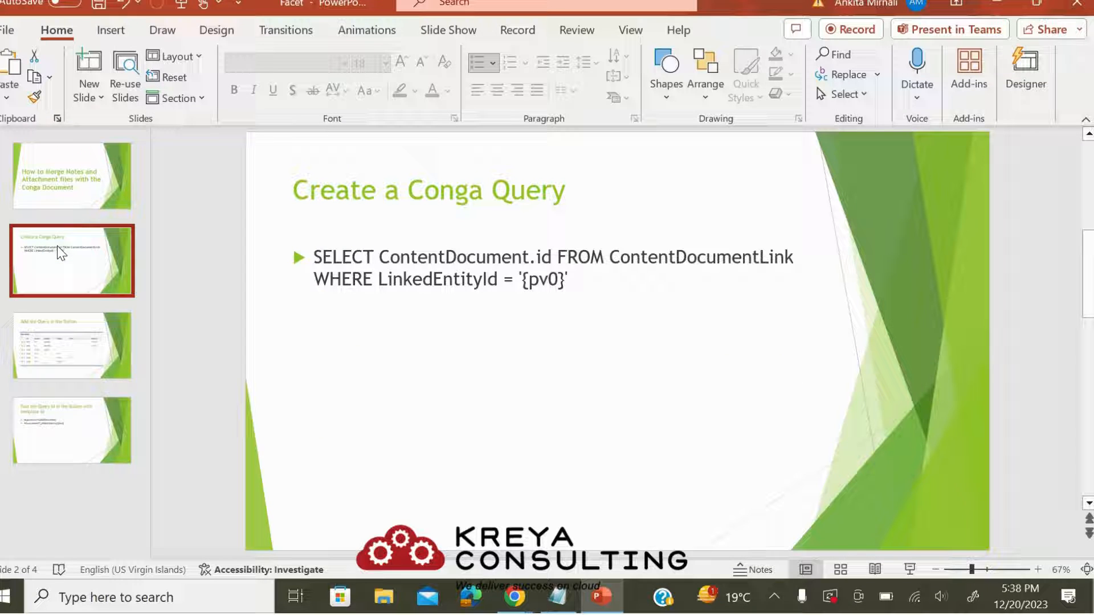
pyautogui.click(72, 346)
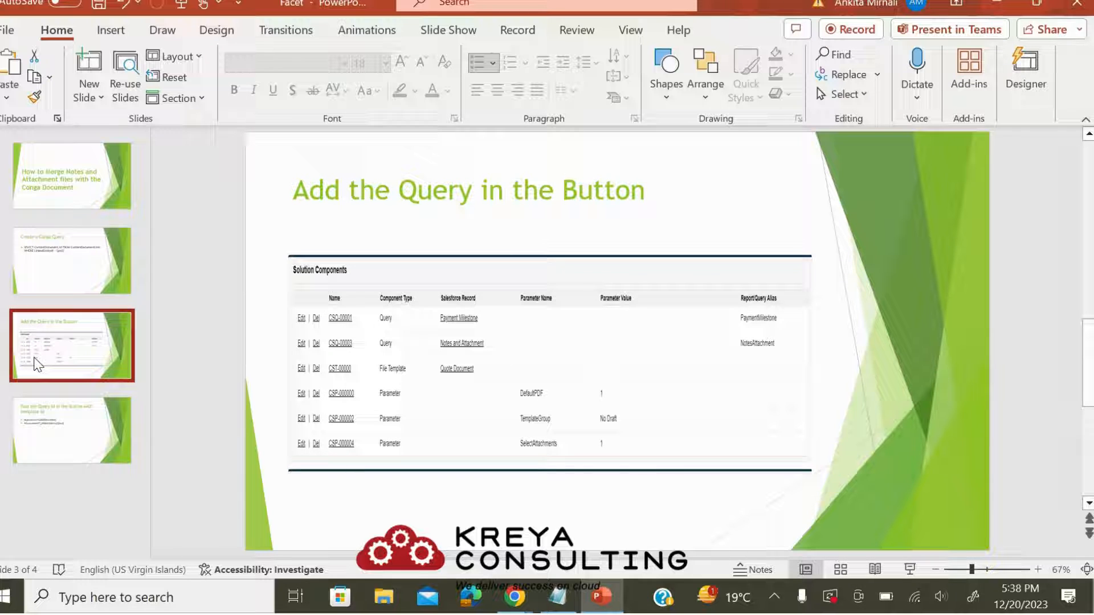
pyautogui.click(72, 431)
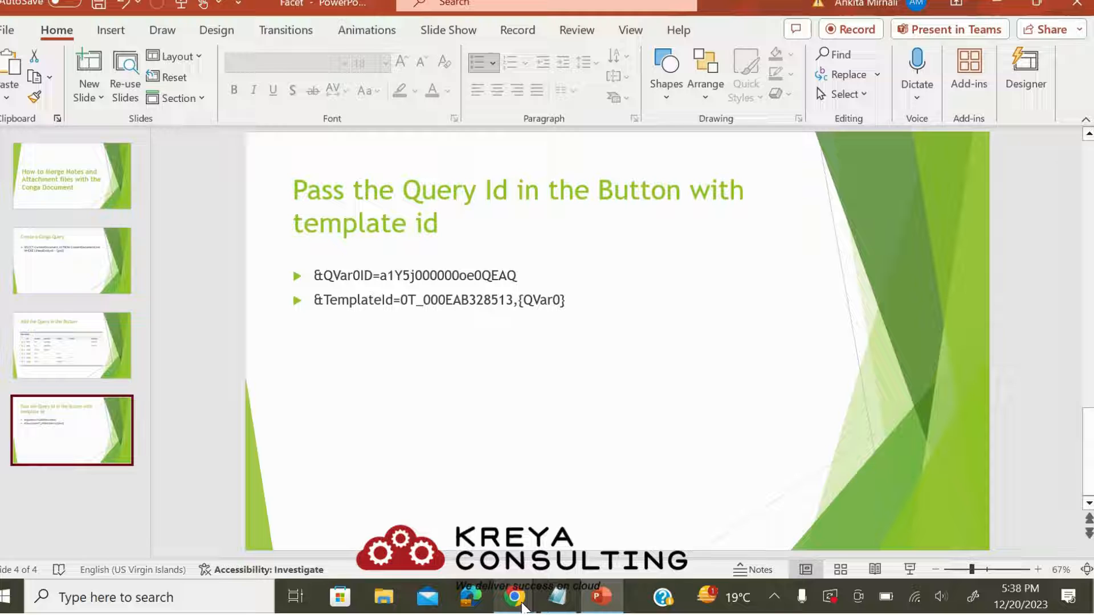
pyautogui.moveTo(513, 597)
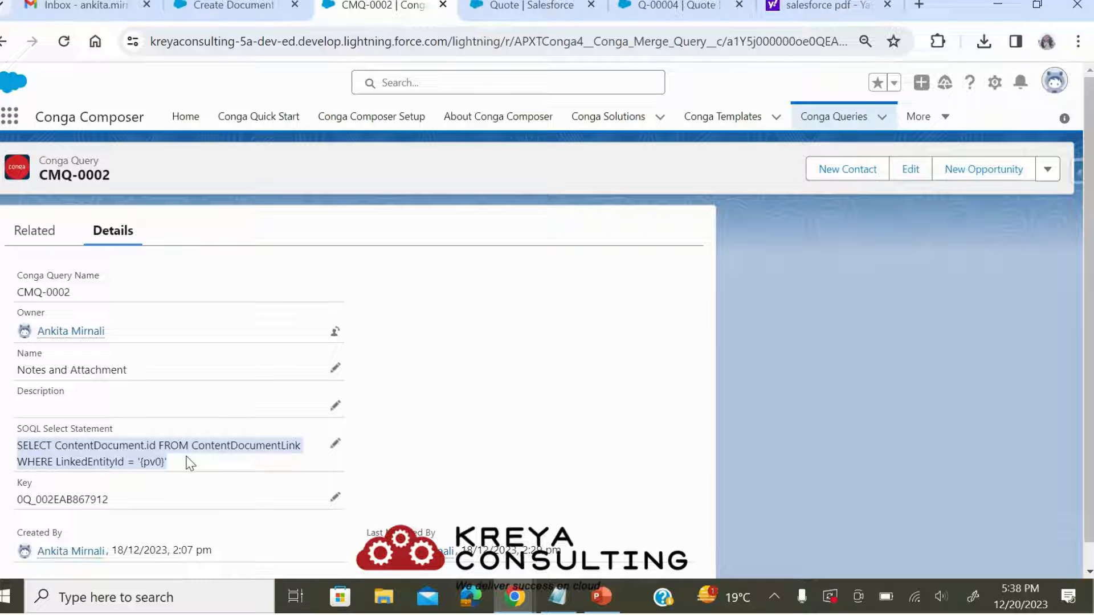
pyautogui.moveTo(541, 375)
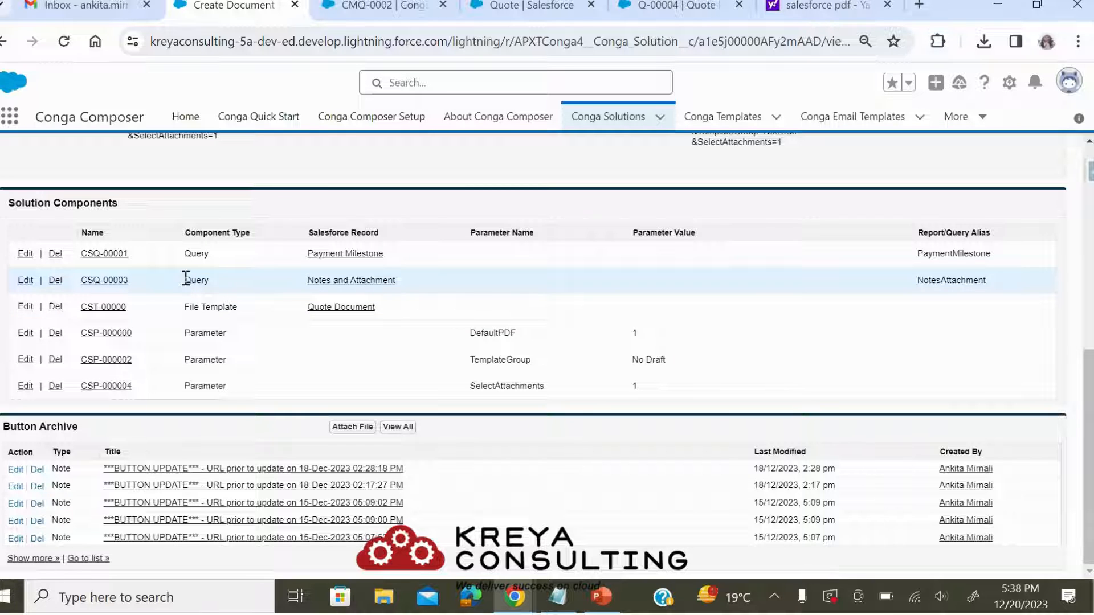
# Highlight the Notes and Attachment query among the solution components
pyautogui.doubleClick(195, 280)
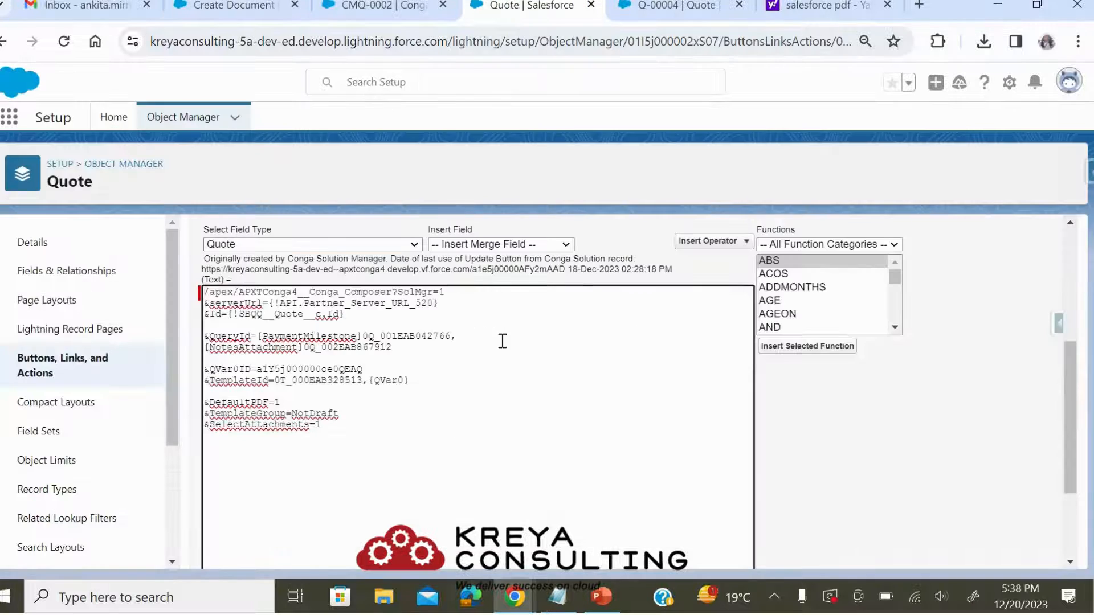
pyautogui.moveTo(207, 368)
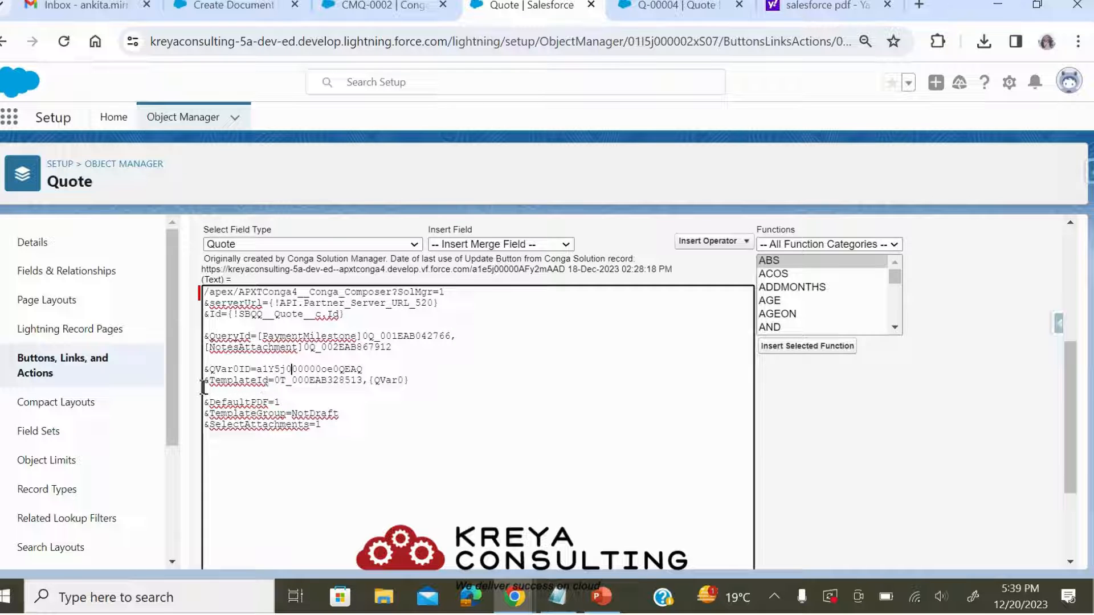
# Inspect the Conga button URL with QVar0ID and TemplateId, then go to quote Q-00004
pyautogui.moveTo(203, 380); pyautogui.dragTo(359, 380)
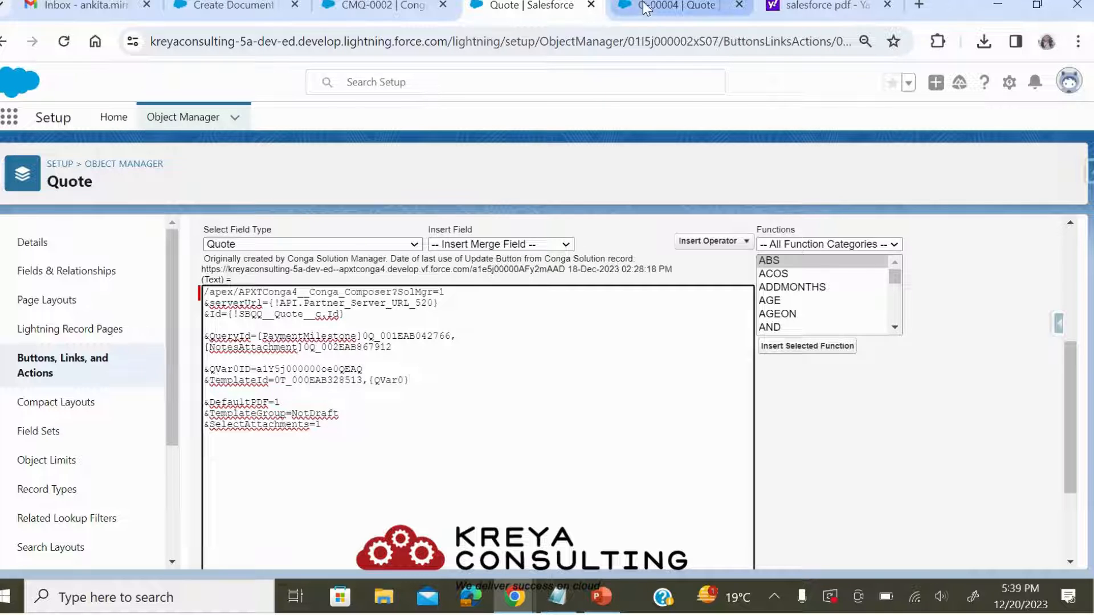
pyautogui.click(677, 5)
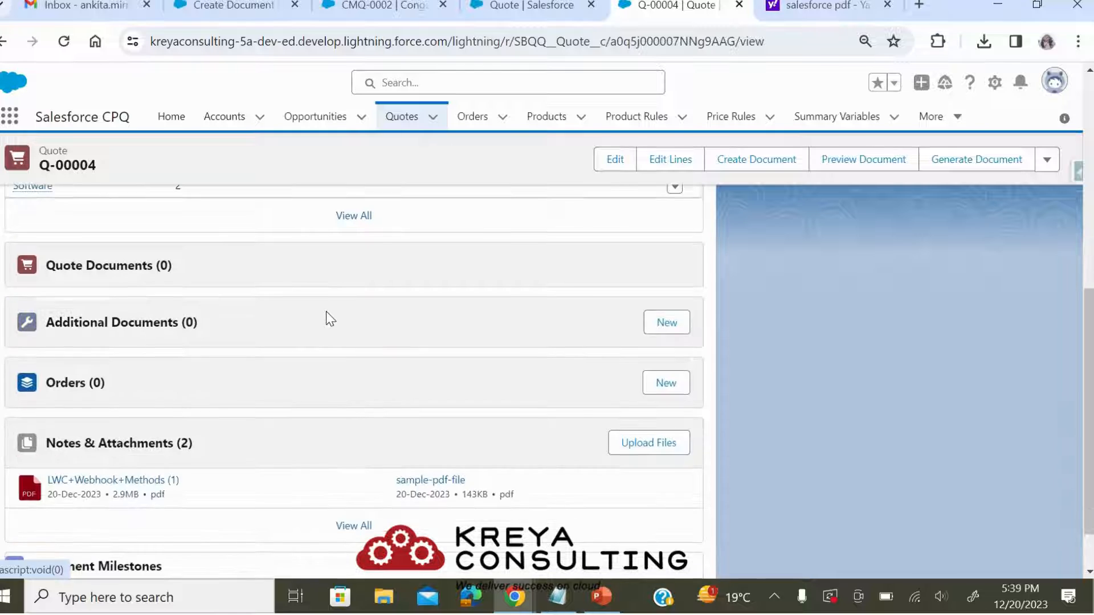
# Check Q-00004's two attachments and details, then launch Create Document in Conga
pyautogui.scroll(-3)
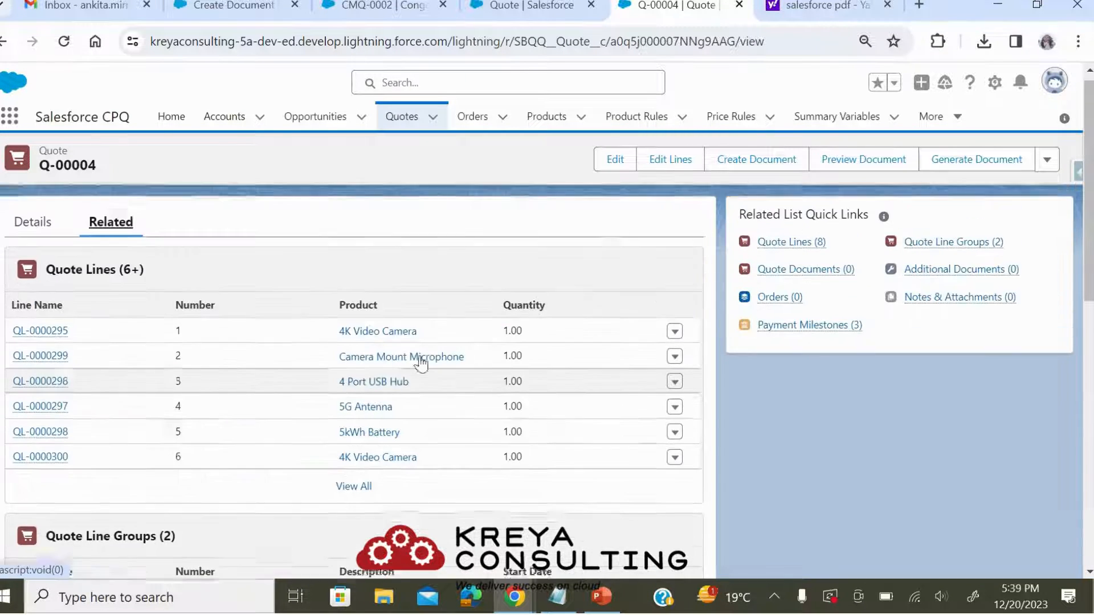
pyautogui.click(32, 222)
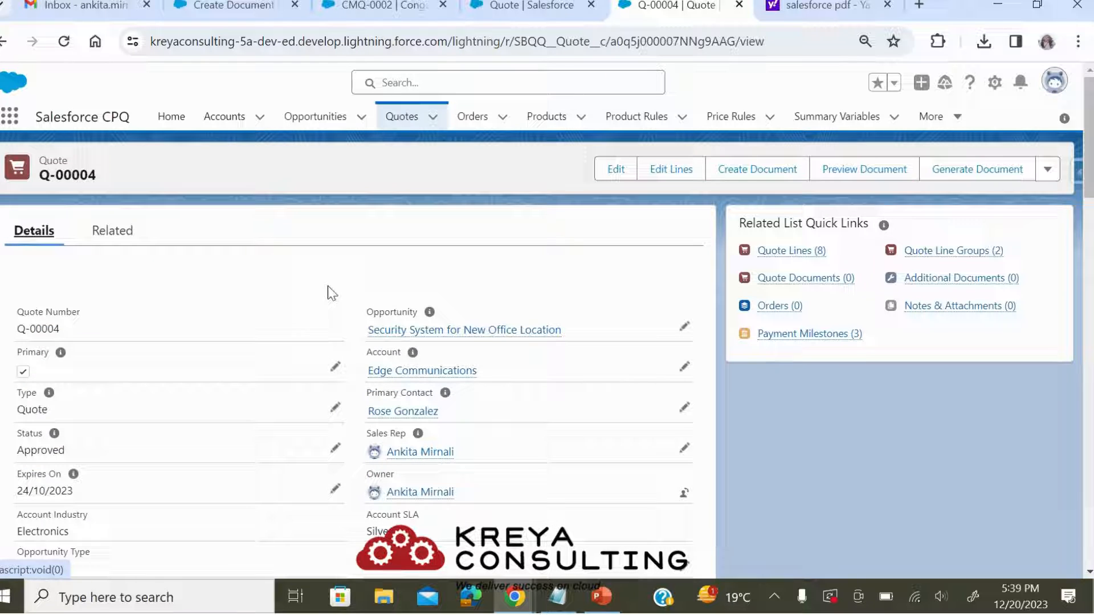
pyautogui.click(757, 168)
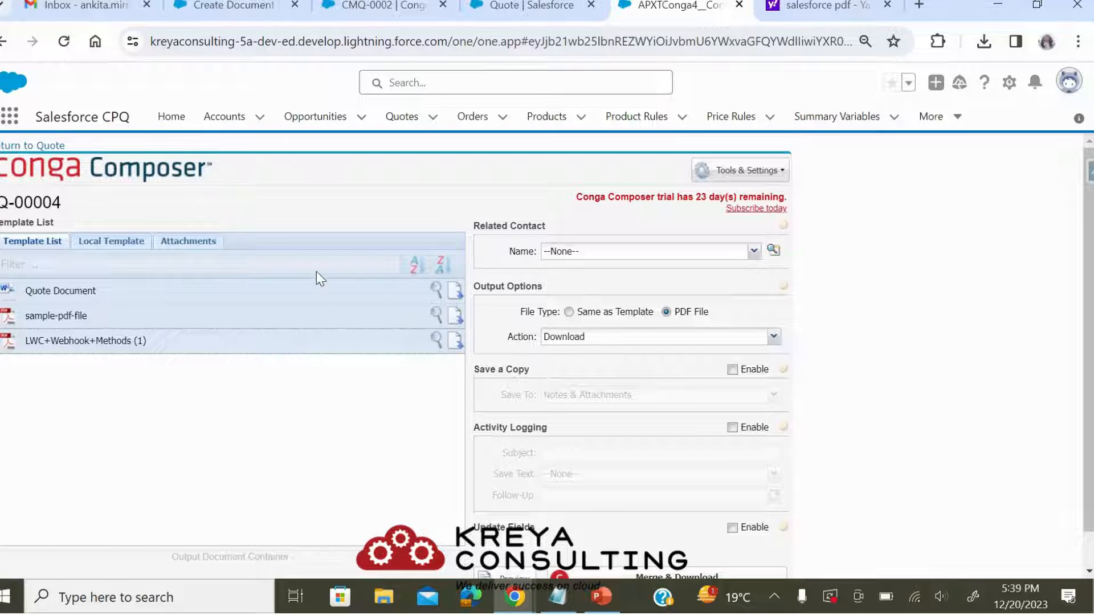
# Merge the Quote Document with both attachments and download it as a PDF
pyautogui.scroll(-3)
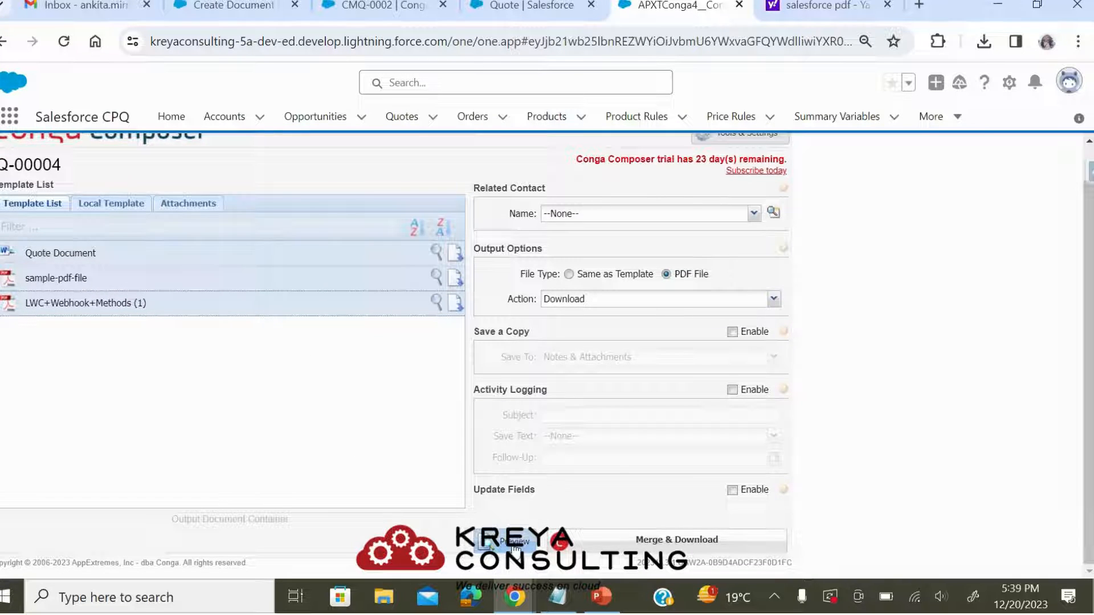
pyautogui.click(677, 539)
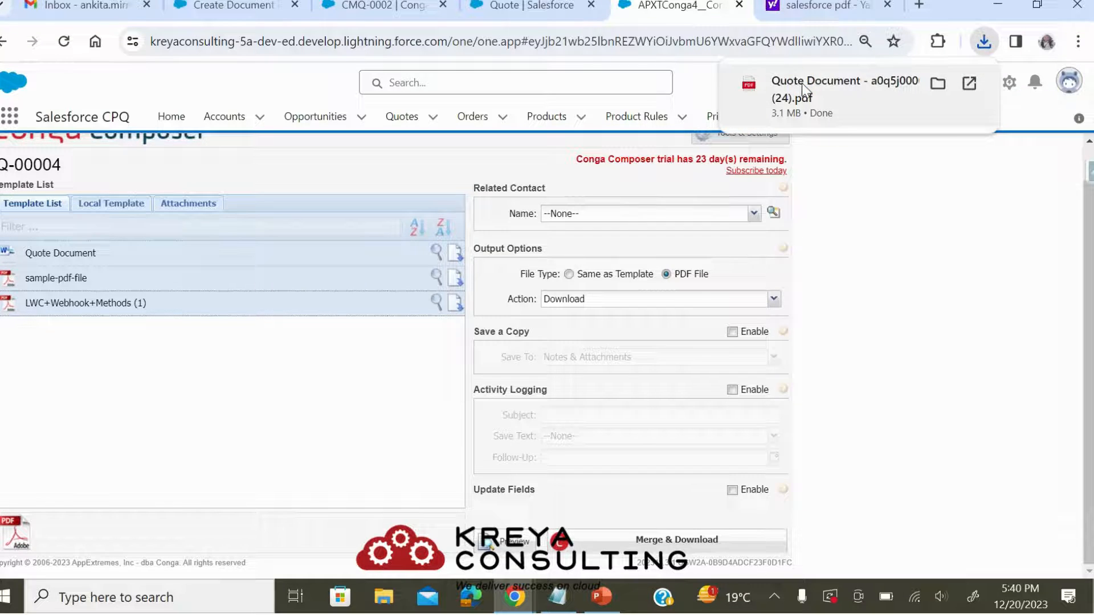
# Scroll through the 8-page merged PDF, then go back to the Conga Composer tab
pyautogui.click(837, 89)
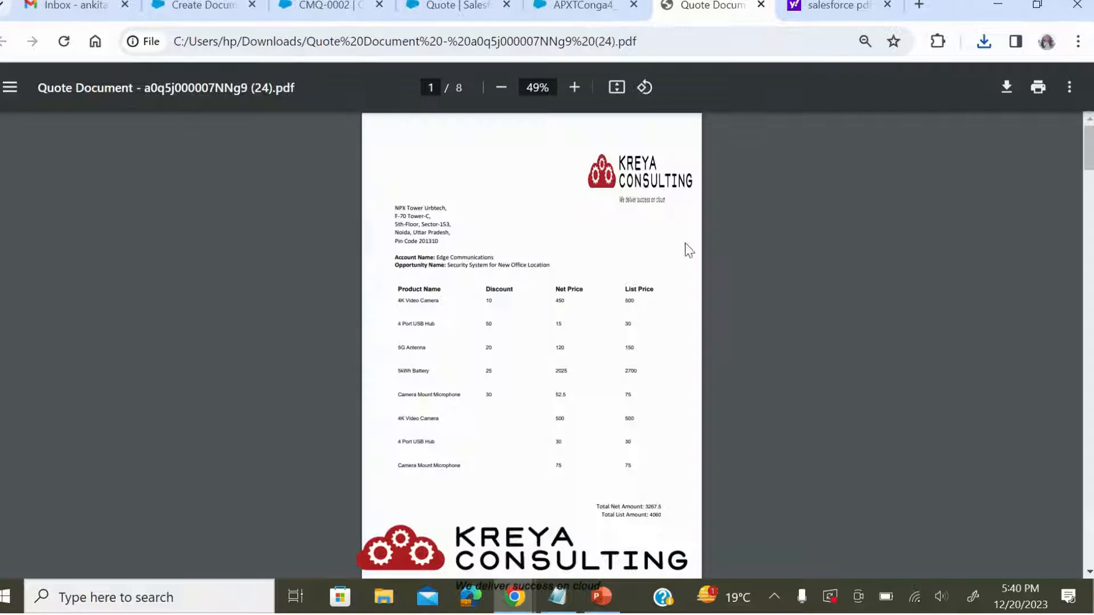
pyautogui.scroll(-3)
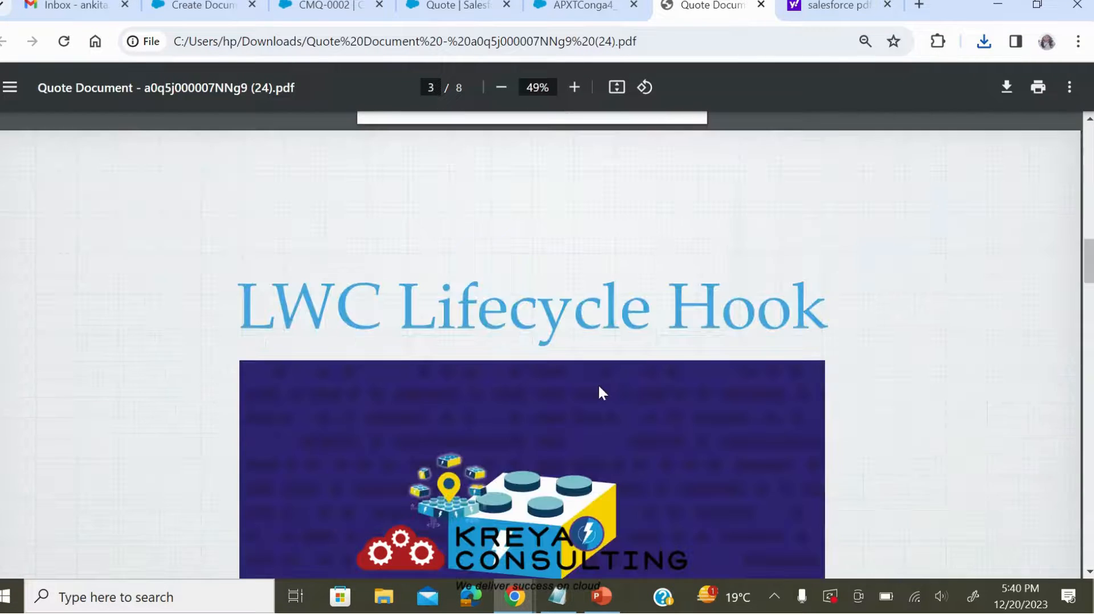
pyautogui.scroll(-3)
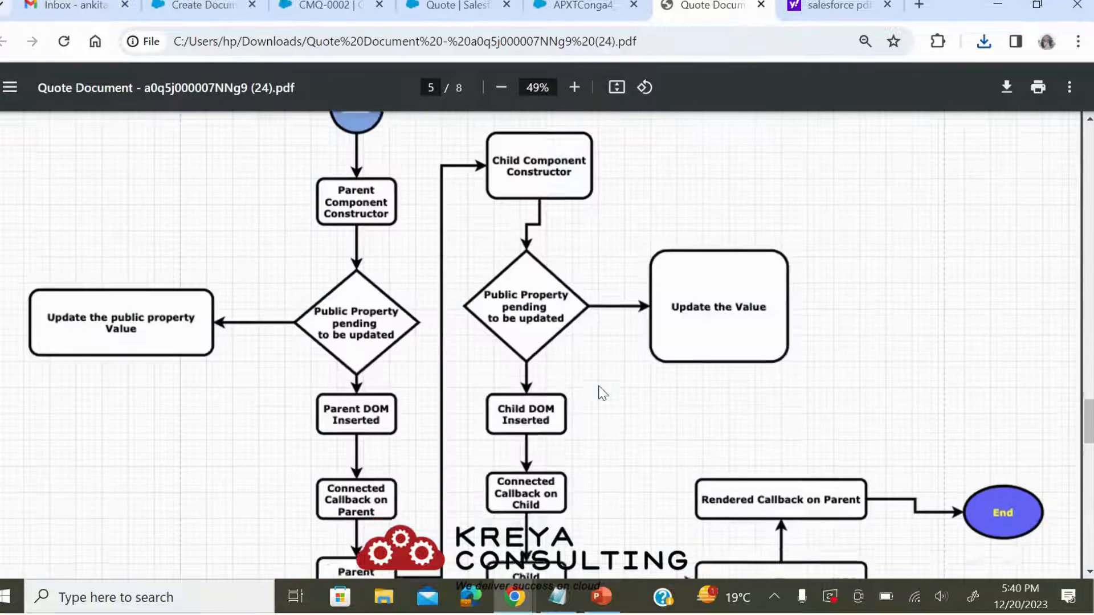
pyautogui.scroll(-3)
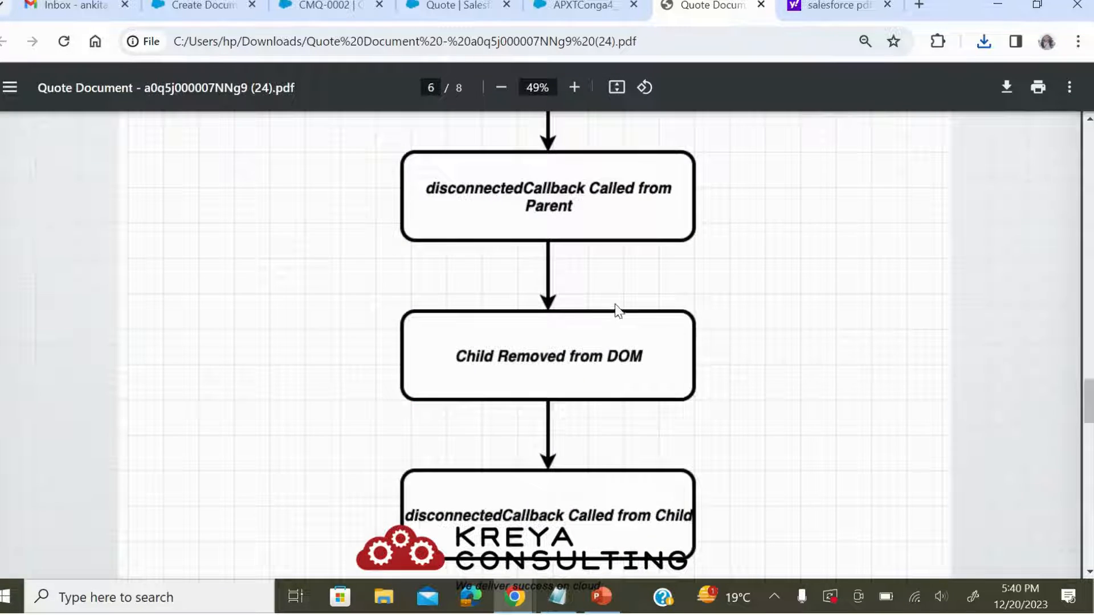
pyautogui.click(583, 5)
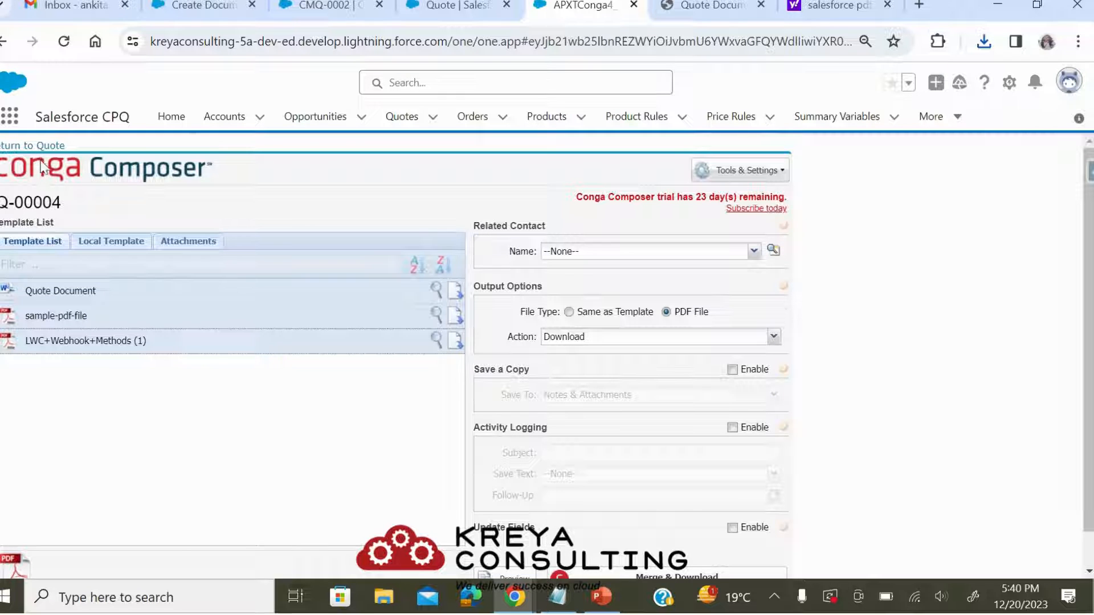
# Return from Conga Composer to the Q-00004 quote record
pyautogui.click(31, 145)
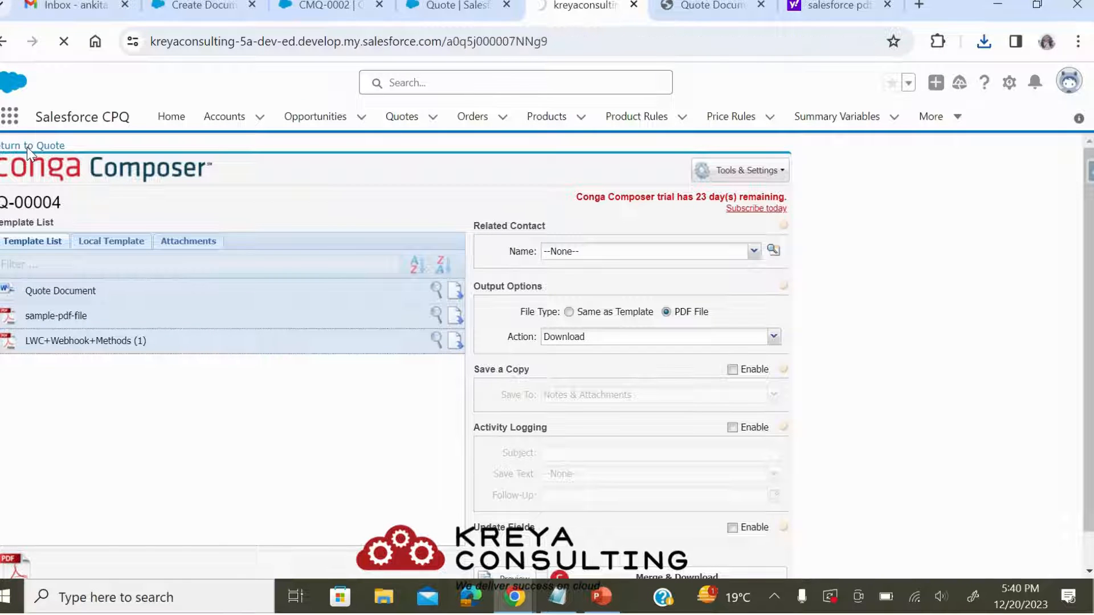
pyautogui.click(31, 145)
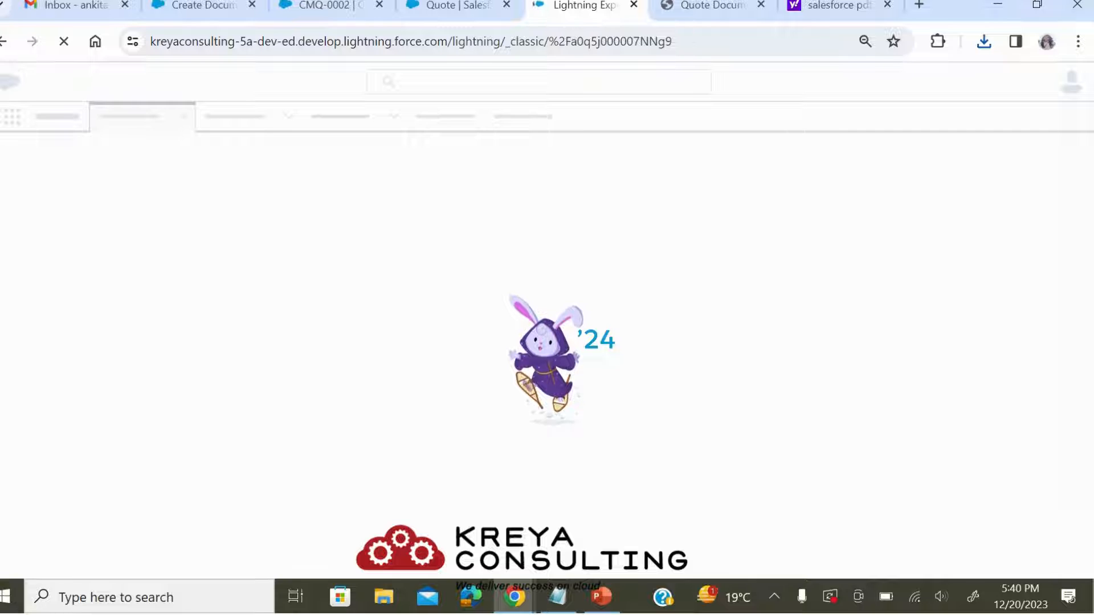